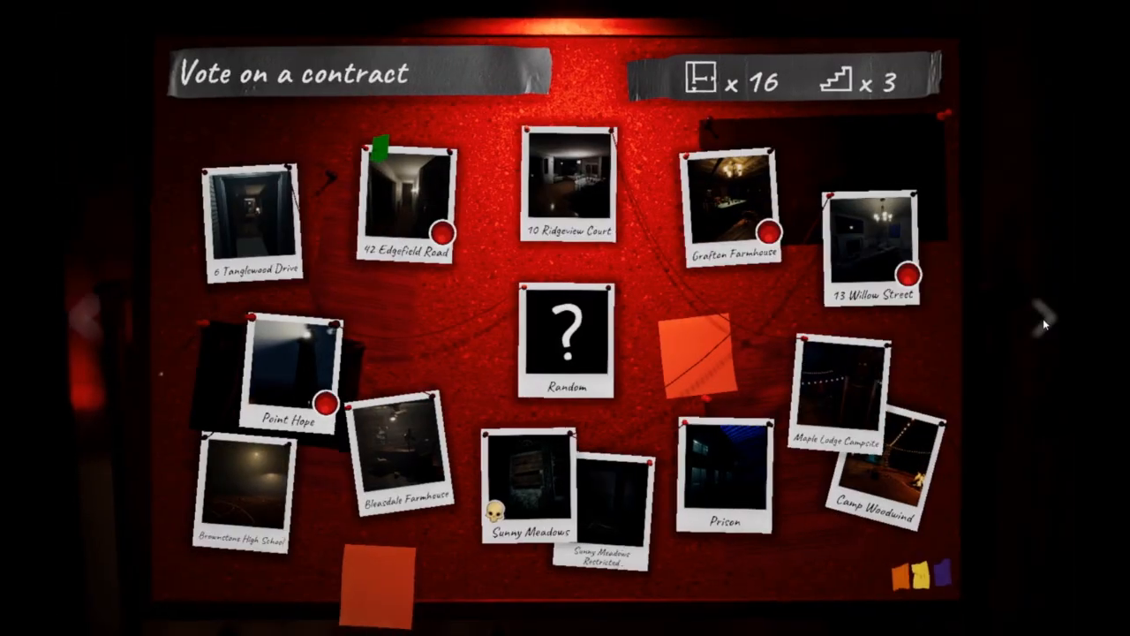
Step: Select the 42 Edgefield Road contract on Professional and ready up to start
{"action": "left_click", "coordinate": [403, 198]}
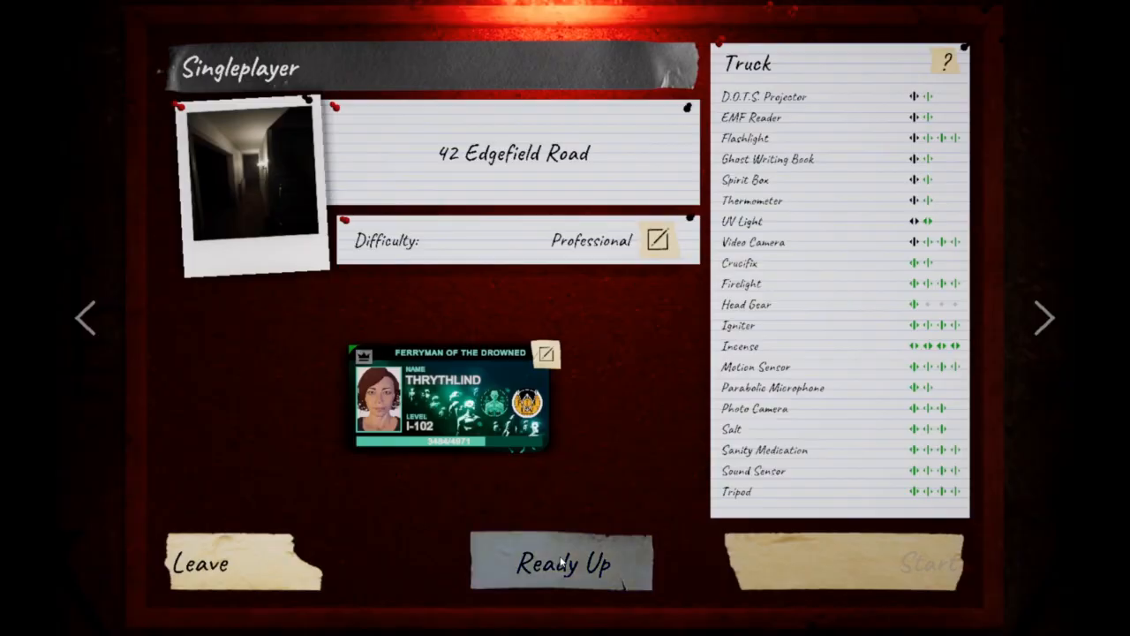
{"action": "left_click", "coordinate": [563, 563]}
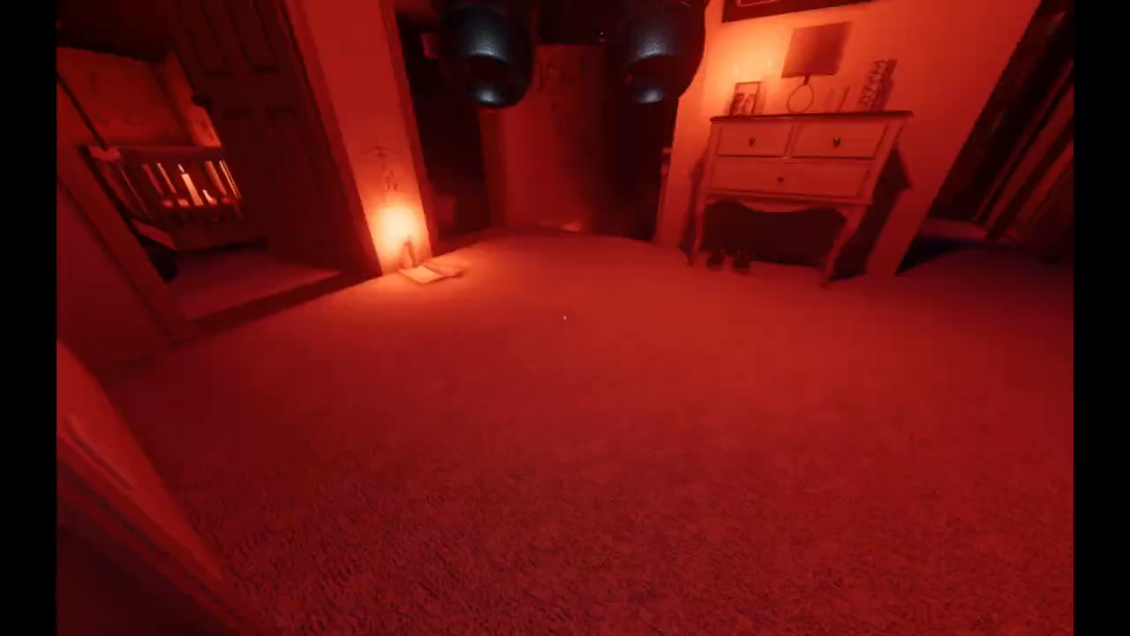
{"action": "mouse_move", "coordinate": [565, 318]}
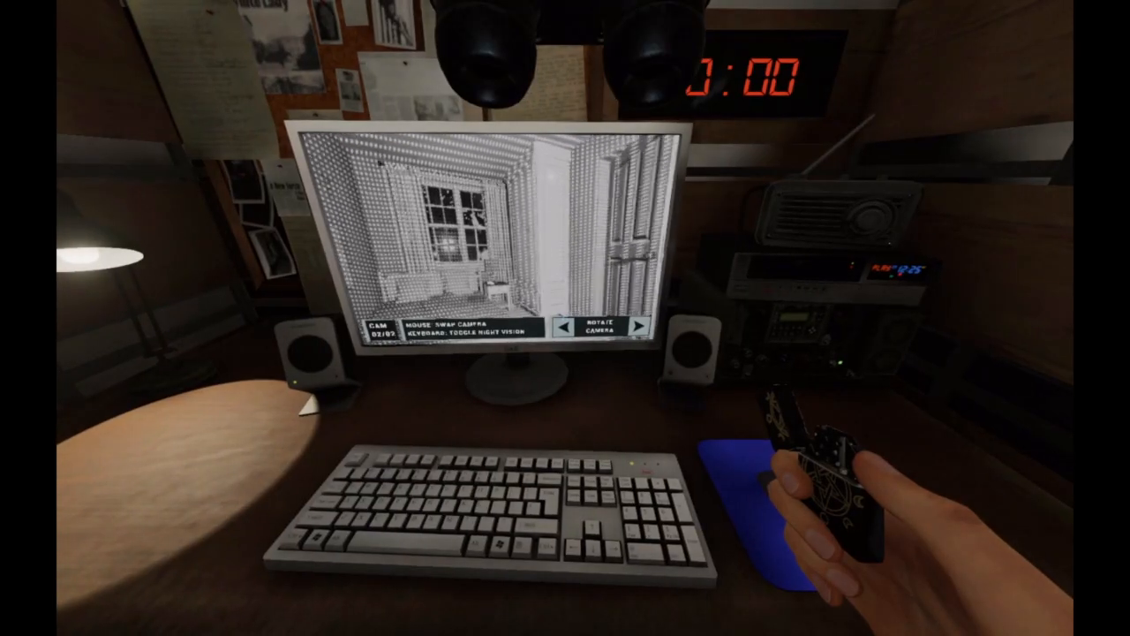
Step: Check the truck's camera monitor, enter the DOTS-lit room, and open the journal
{"action": "left_click", "coordinate": [643, 325]}
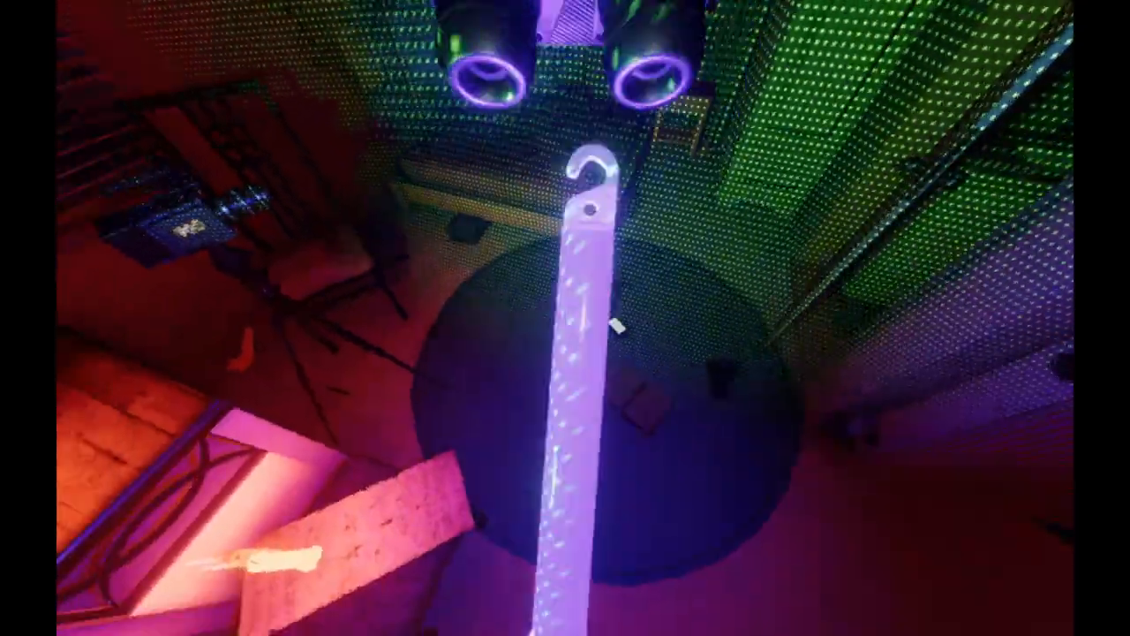
{"action": "key", "text": "j"}
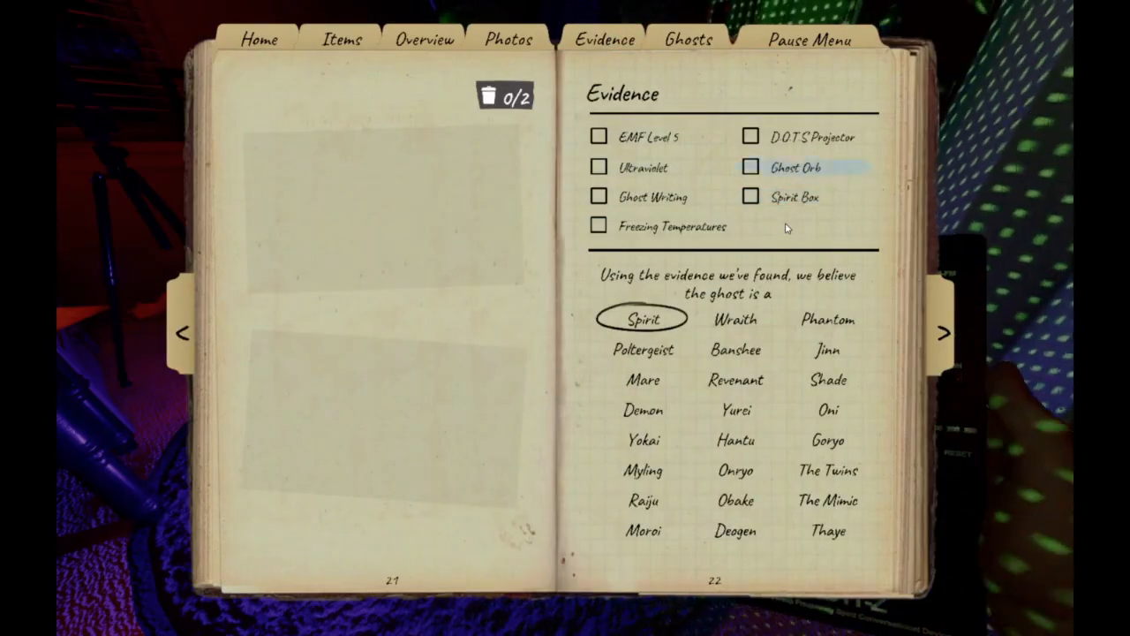
Step: Tick EMF Level 5, Ghost Writing and Freezing Temperatures so the journal circles Shade
{"action": "left_click", "coordinate": [598, 196]}
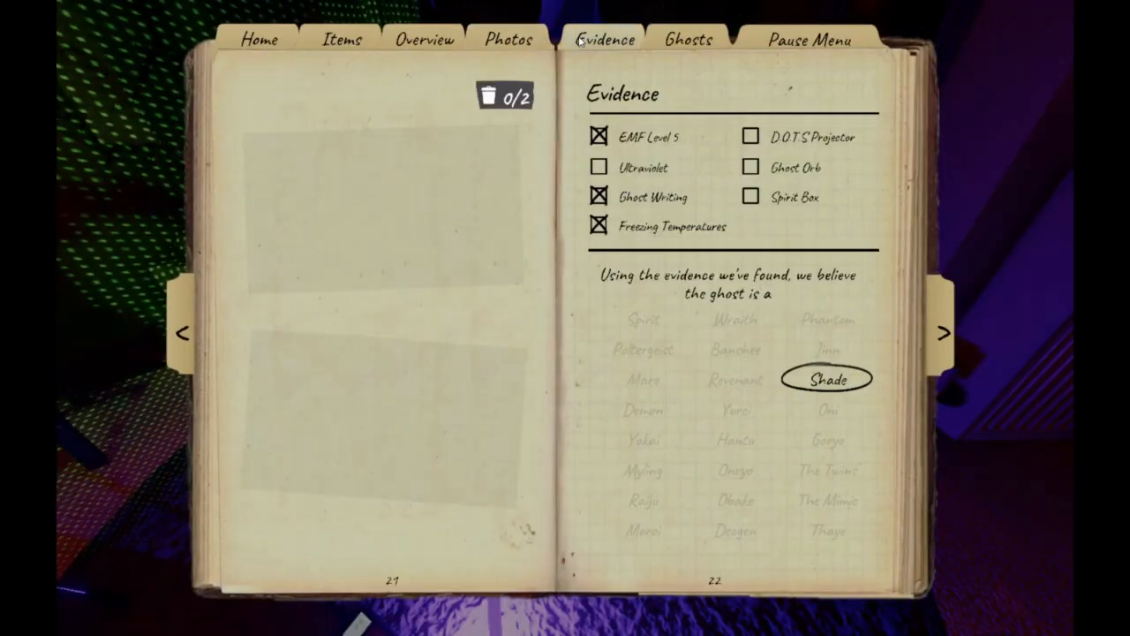
{"action": "left_click", "coordinate": [424, 39]}
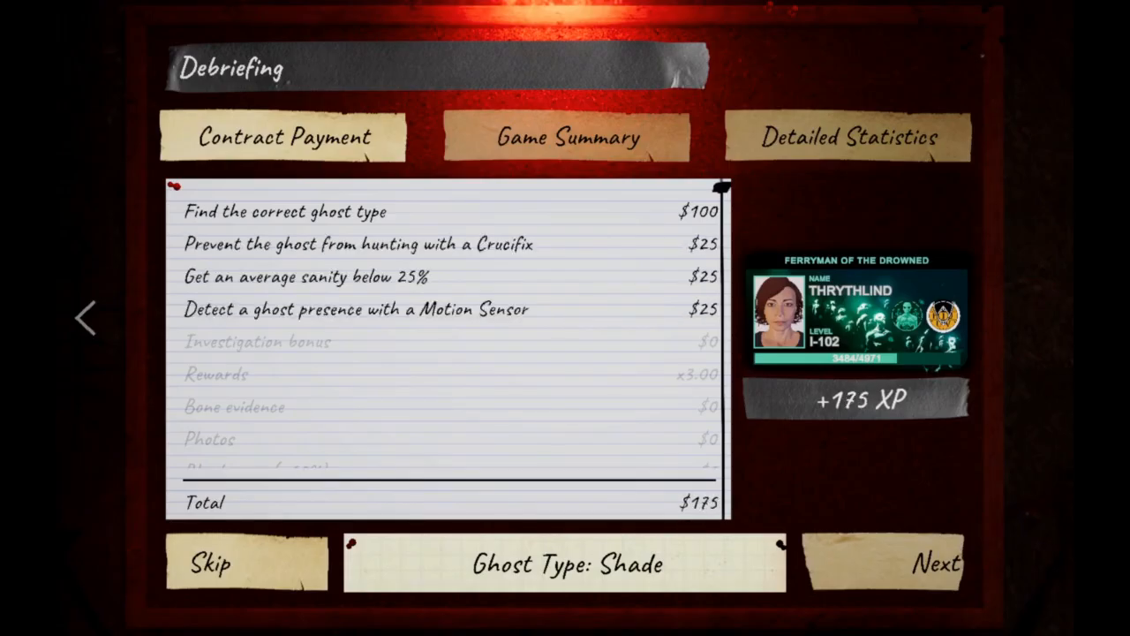
Step: Advance the debriefing payment tally to a $350 total with +350 XP
{"action": "left_click", "coordinate": [210, 563]}
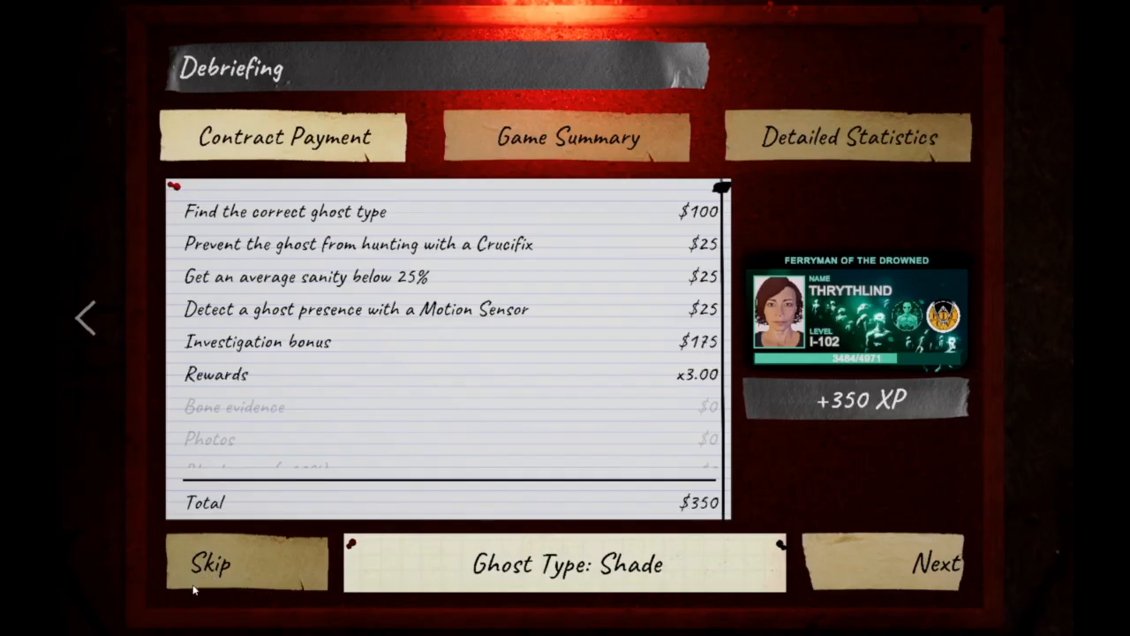